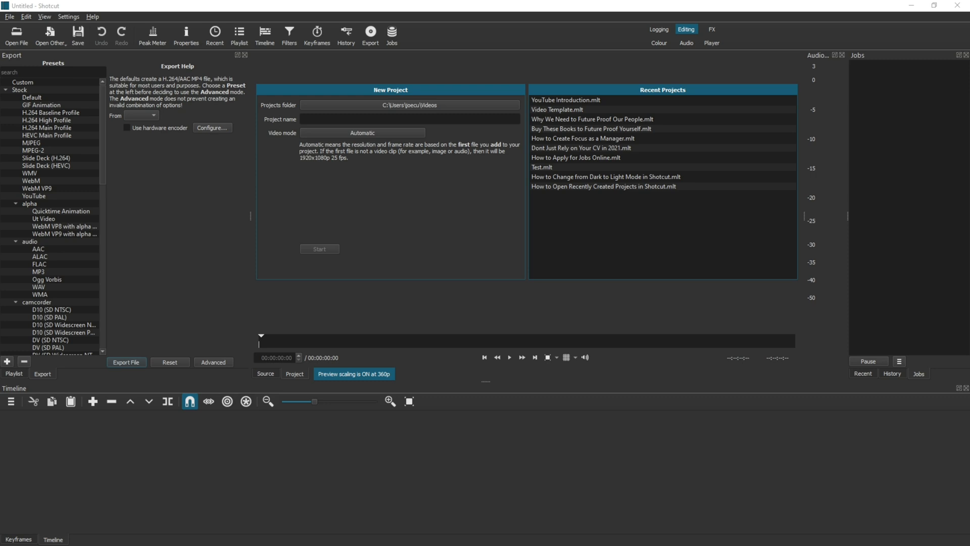
{"action": "mouse_move", "coordinate": [192, 267]}
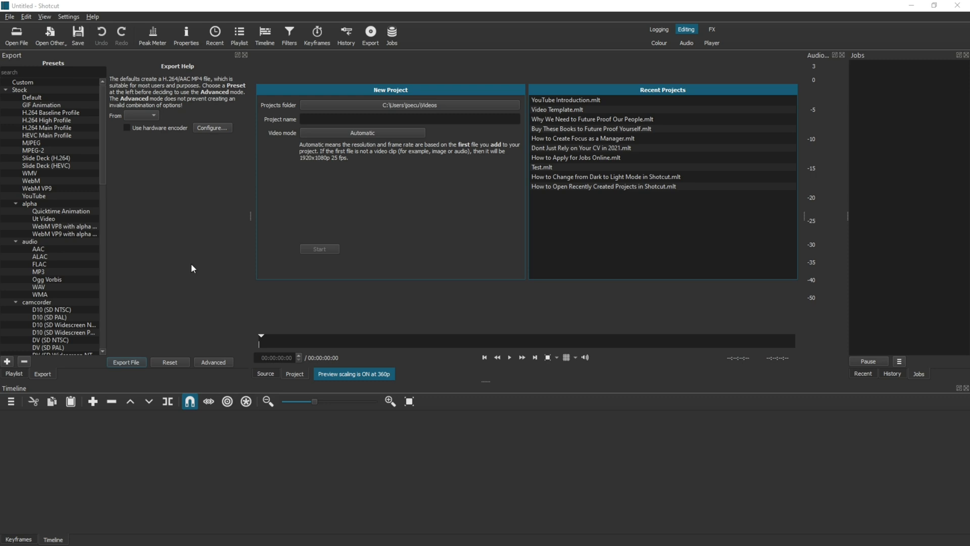
{"action": "mouse_move", "coordinate": [547, 521]}
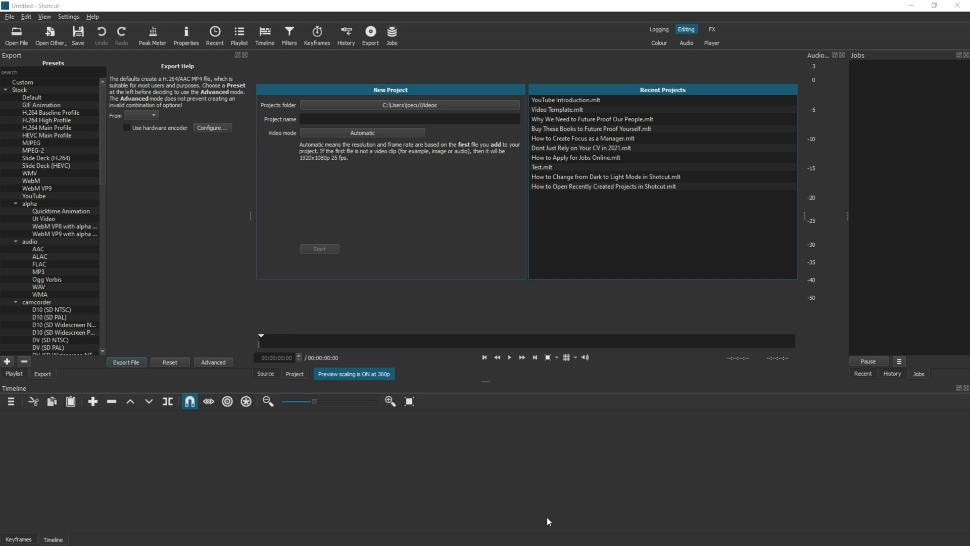
{"action": "mouse_move", "coordinate": [118, 70]}
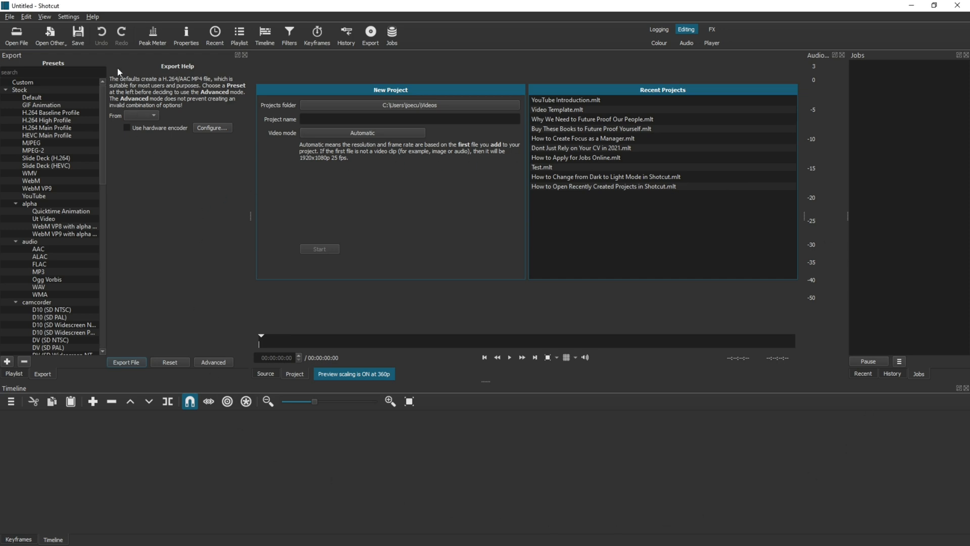
{"action": "mouse_move", "coordinate": [92, 17]}
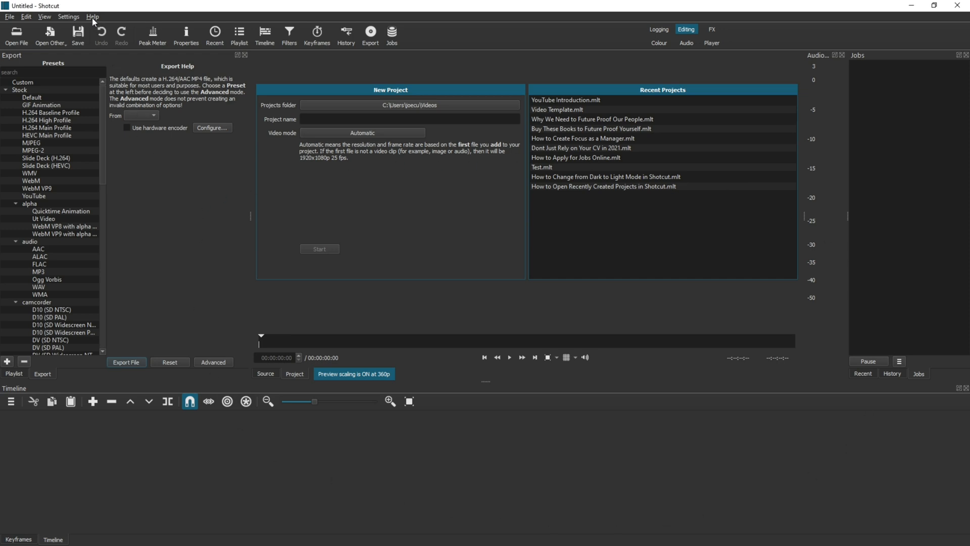
- Bring up About Shotcut and highlight the version line reading 20.11.28
{"action": "left_click", "coordinate": [92, 17]}
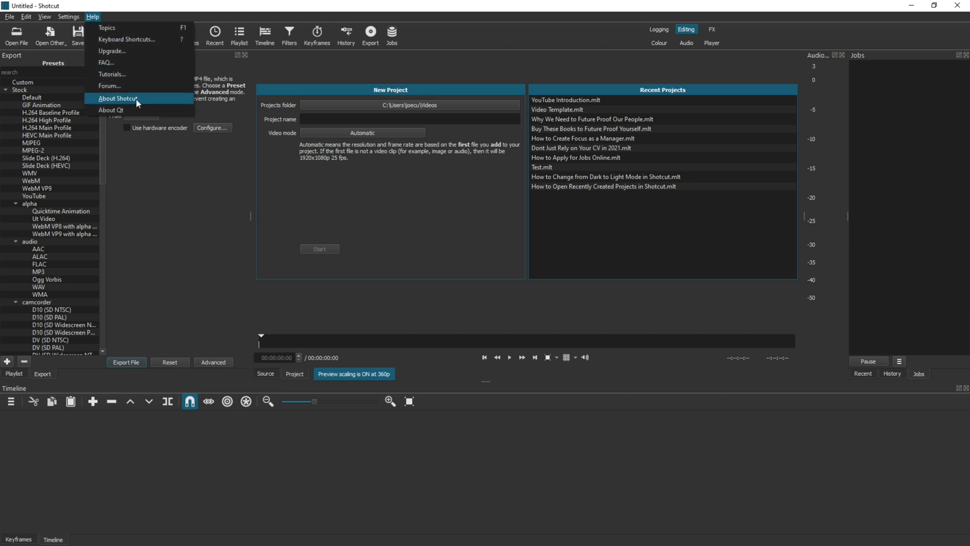
{"action": "left_click", "coordinate": [117, 98]}
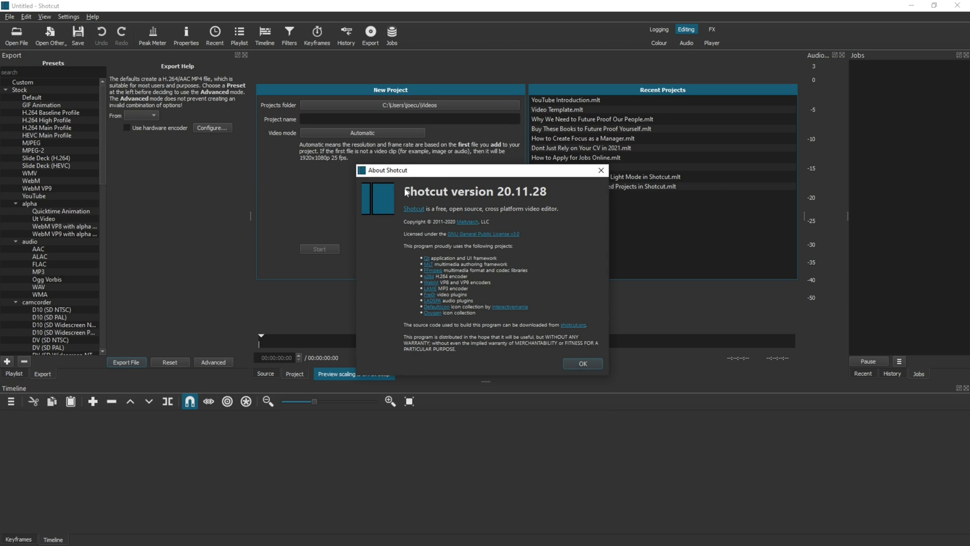
{"action": "triple_click", "coordinate": [475, 191]}
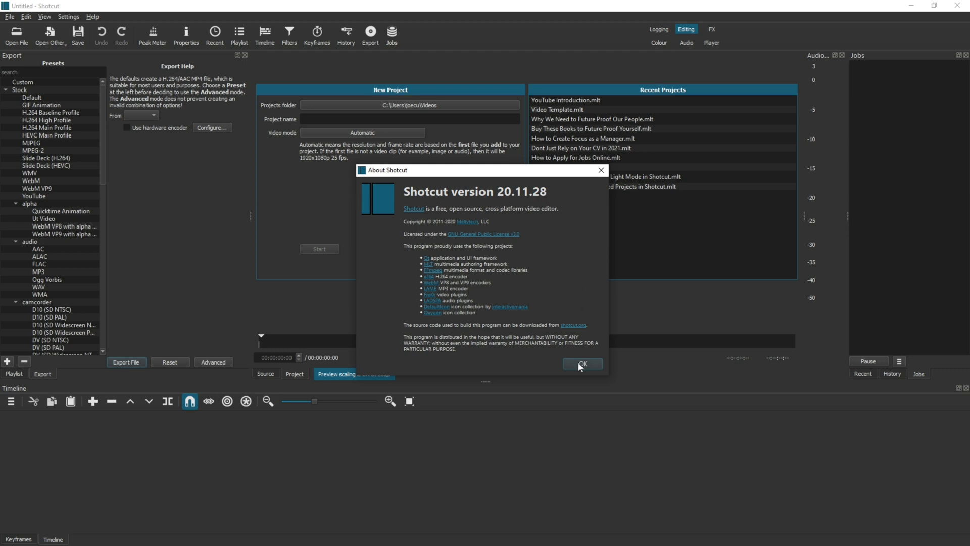
- Dismiss About and follow the 'version 21.01.29 is available' notice to its release page
{"action": "left_click", "coordinate": [580, 363]}
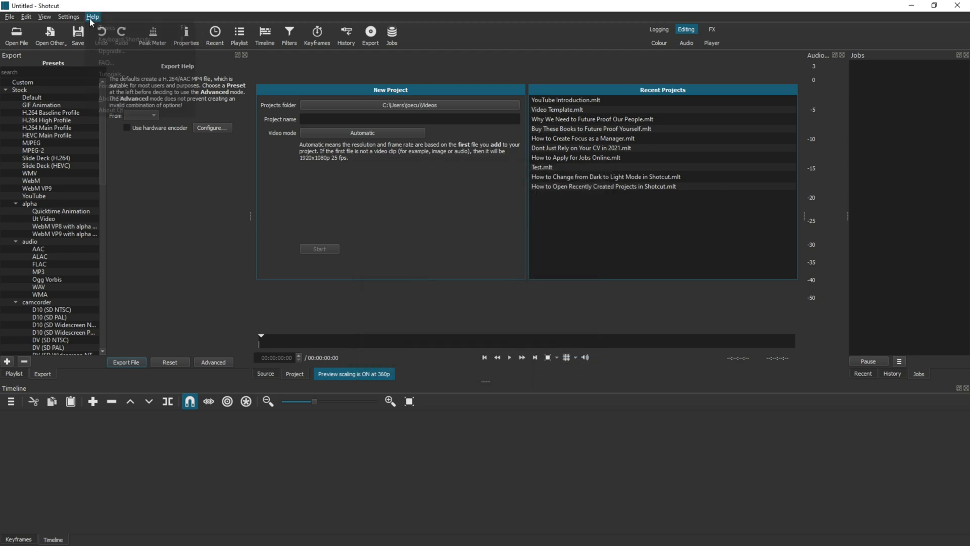
{"action": "left_click", "coordinate": [92, 17]}
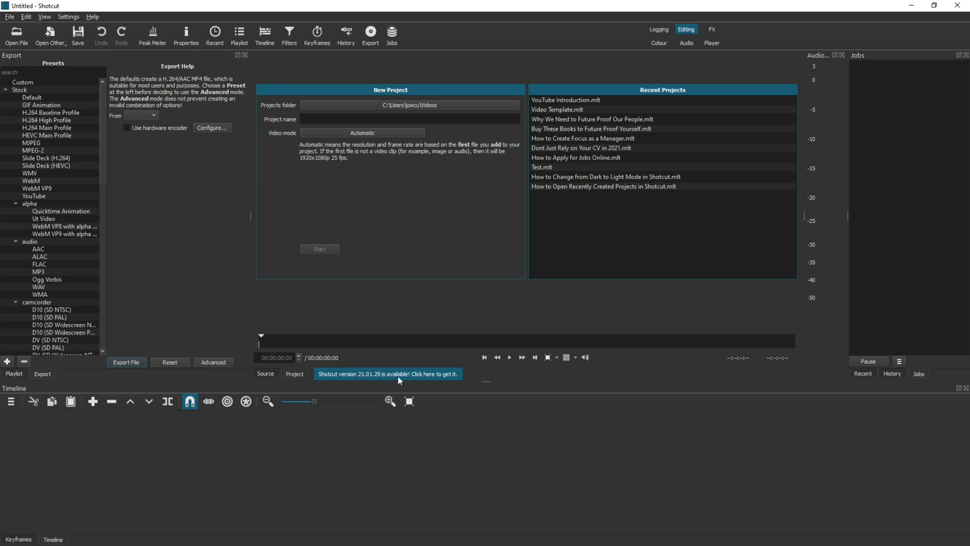
{"action": "left_click", "coordinate": [388, 374]}
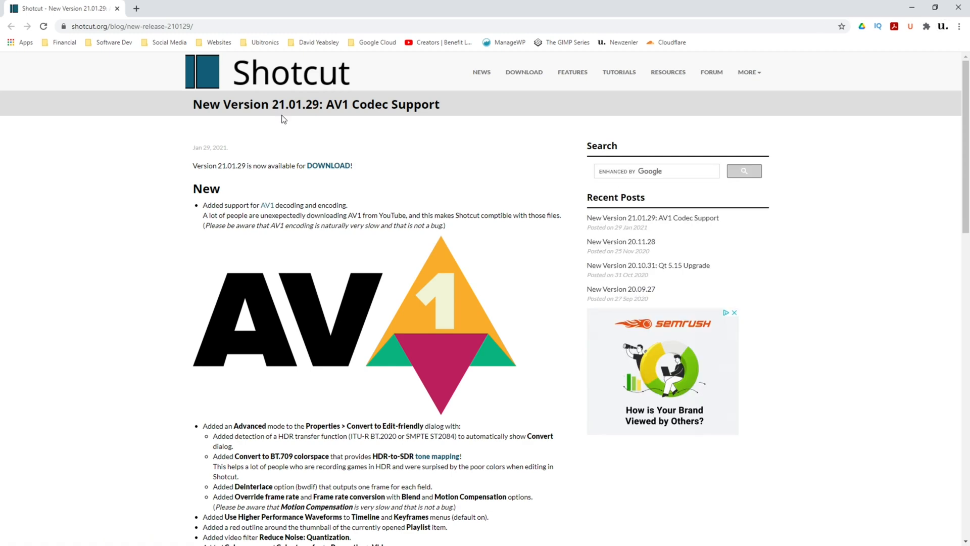
- Highlight 21.01.29 in the page title and read through the New, Changes and Fixes lists
{"action": "double_click", "coordinate": [295, 104]}
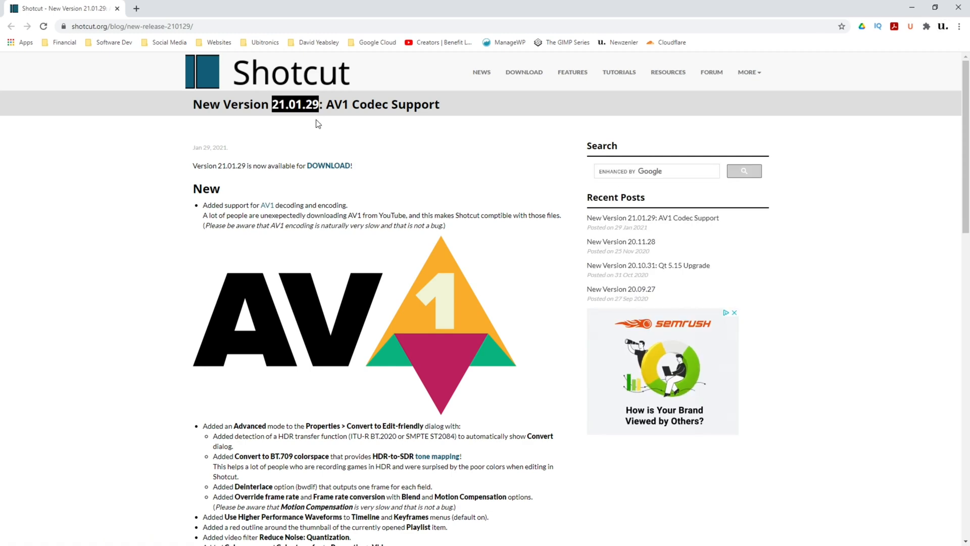
{"action": "scroll", "scroll_direction": "down", "scroll_amount": 3}
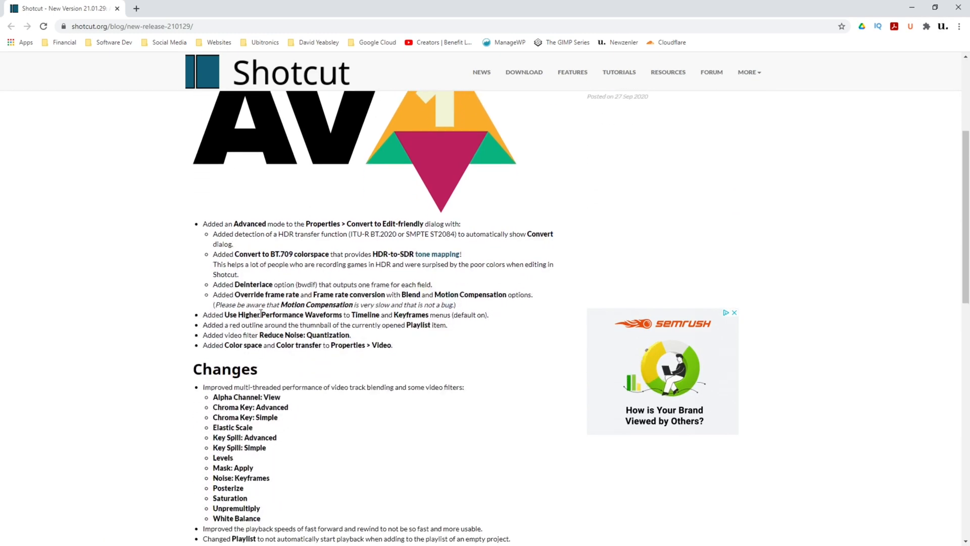
{"action": "scroll", "scroll_direction": "down", "scroll_amount": 3}
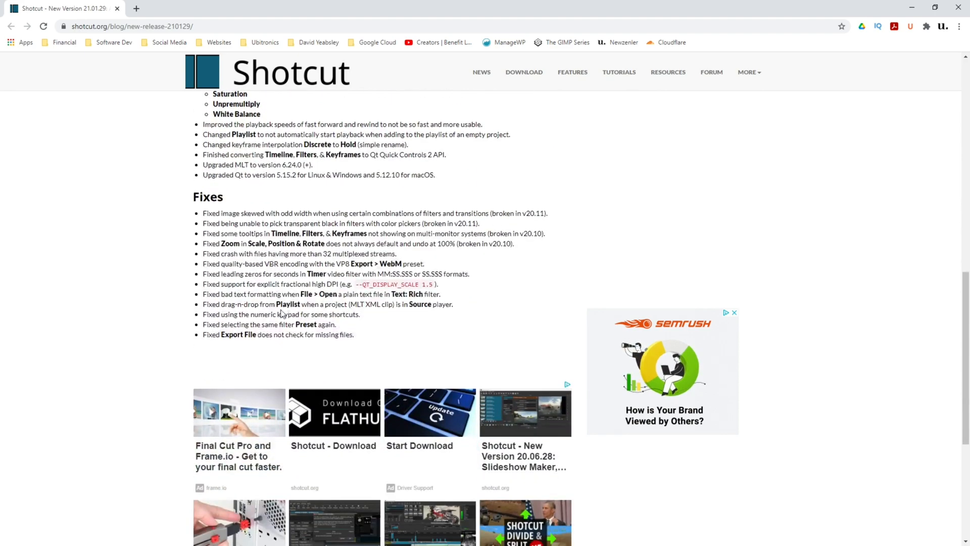
{"action": "scroll", "scroll_direction": "down", "scroll_amount": 3}
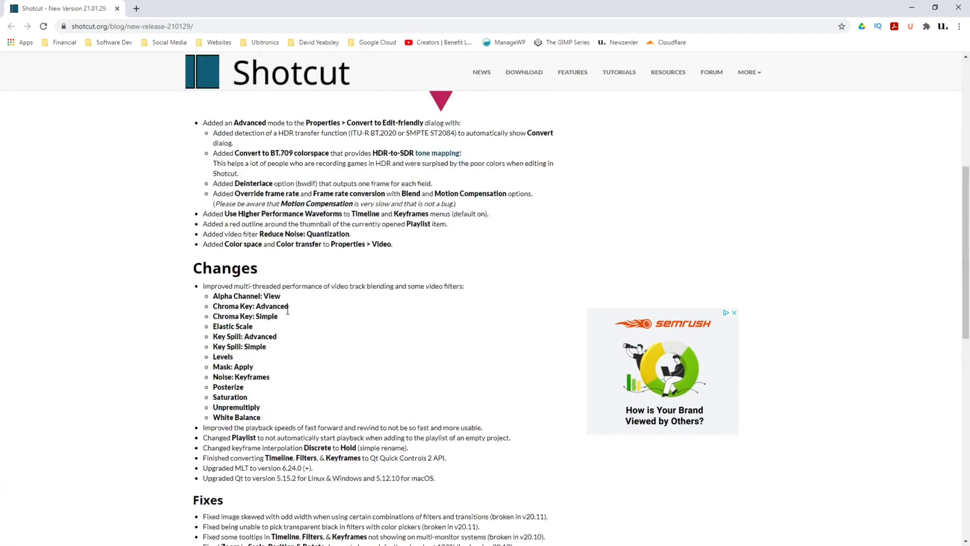